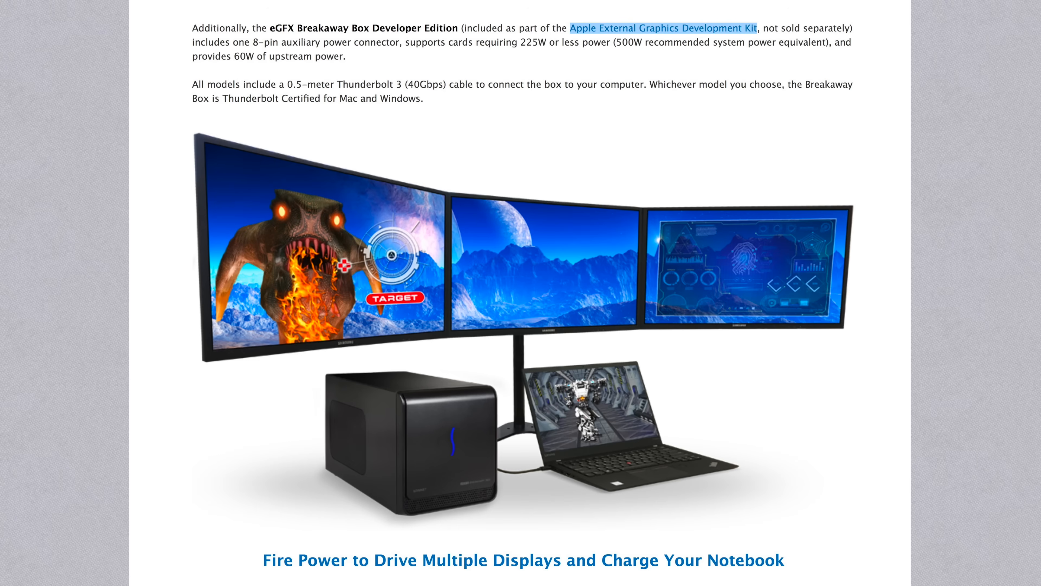
# Go to the Sonnet online store page for the eGFX Breakaway Box at $299.00.
pyautogui.doubleClick(288, 56)
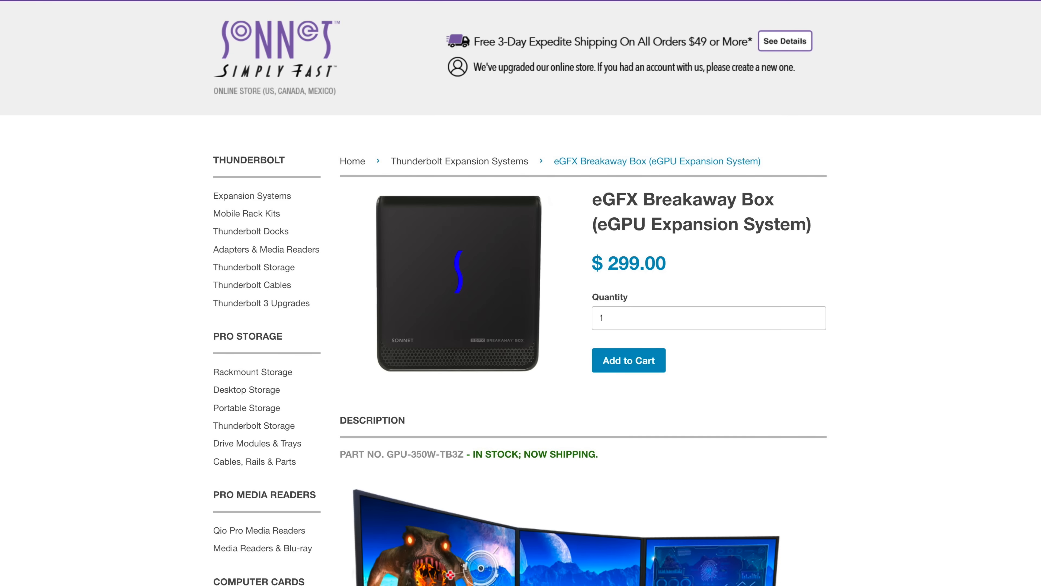
pyautogui.scroll(-3)
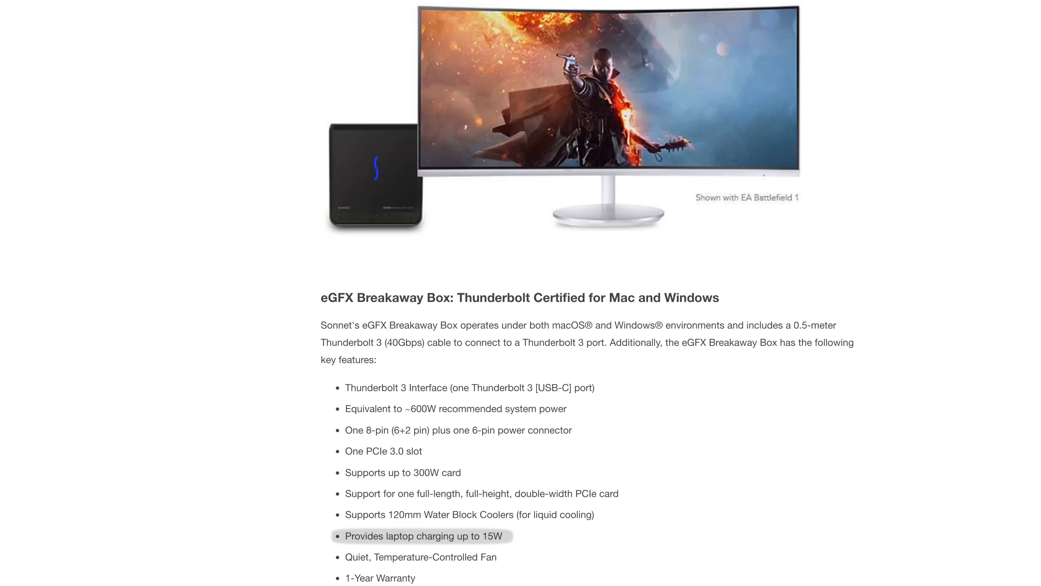
pyautogui.scroll(-3)
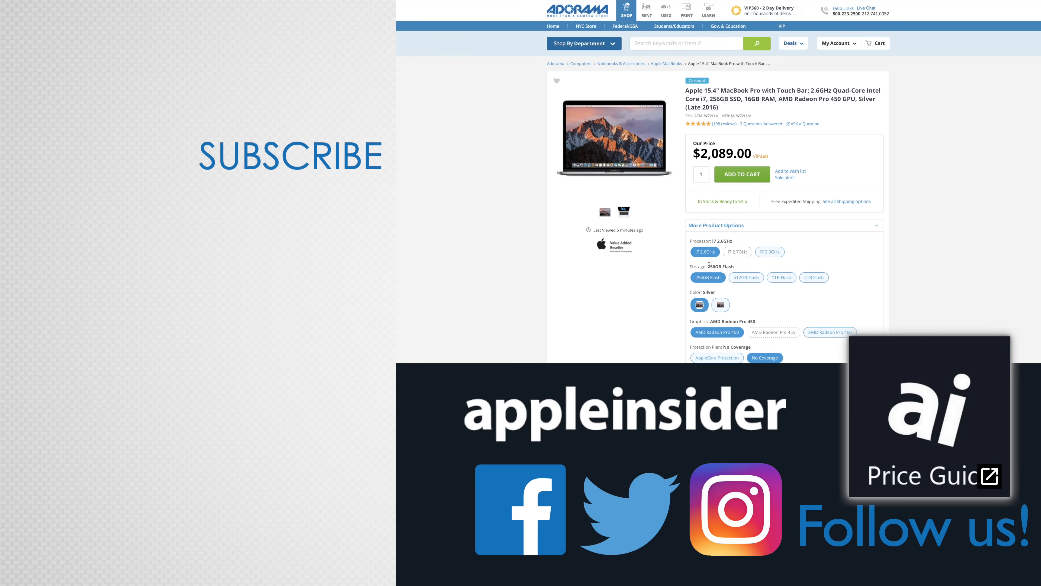
# Follow the end card's social links to AppleInsider's Facebook page and Instagram profile.
pyautogui.click(520, 511)
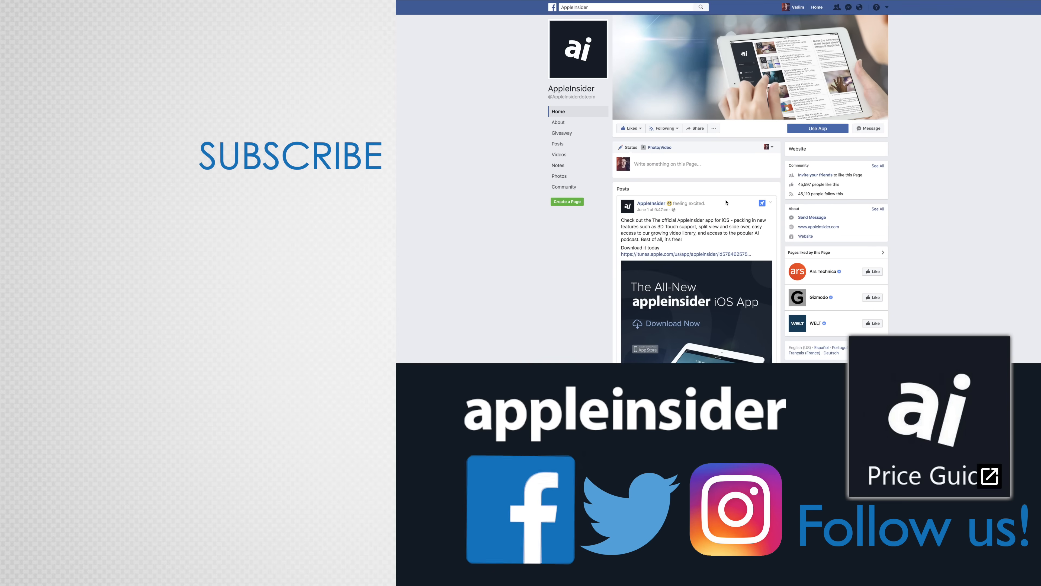
pyautogui.click(736, 509)
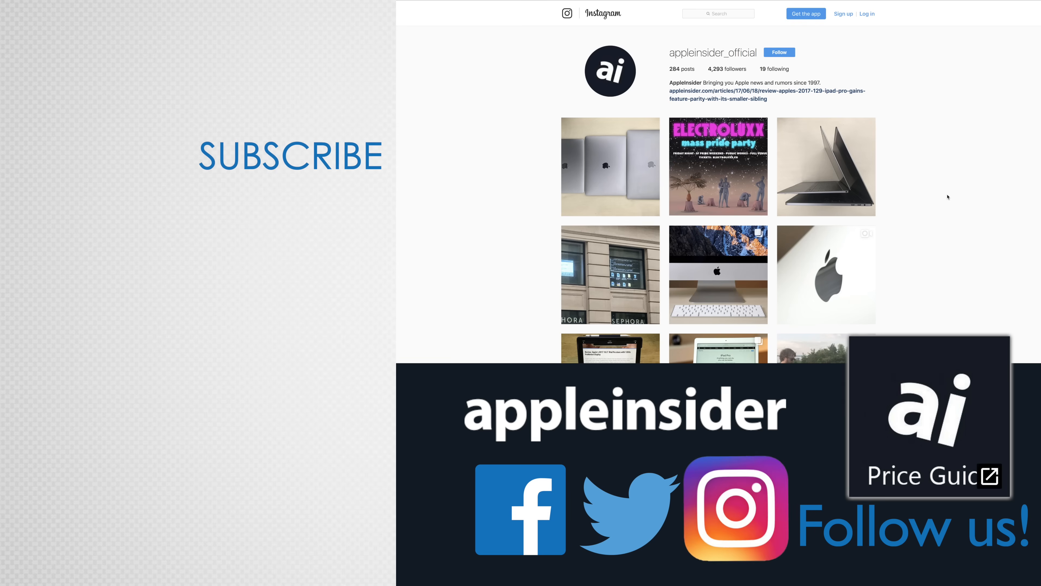